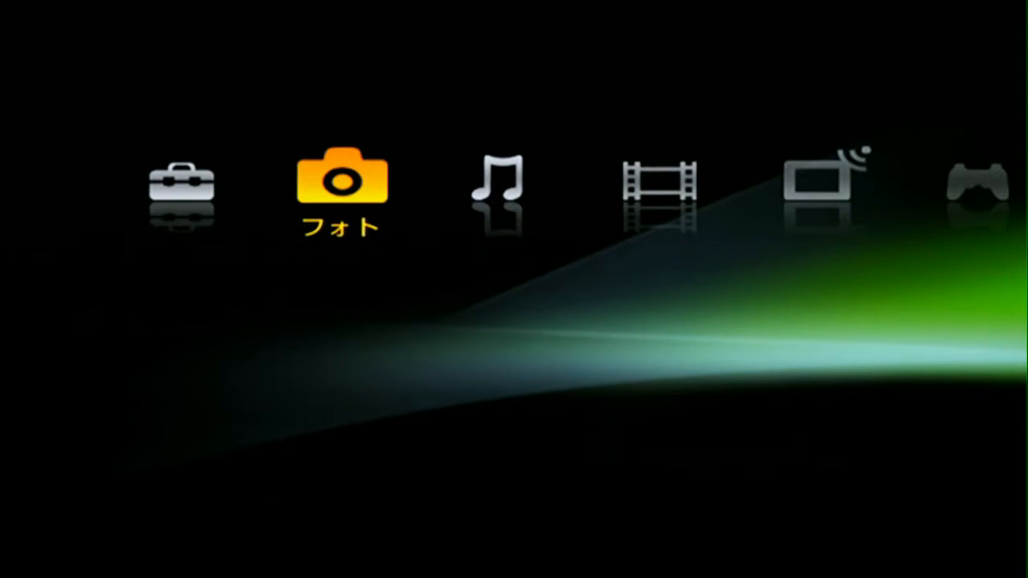
Step: Browse past Photo, Music and the TV channel list to reach the Game category
key("Right")
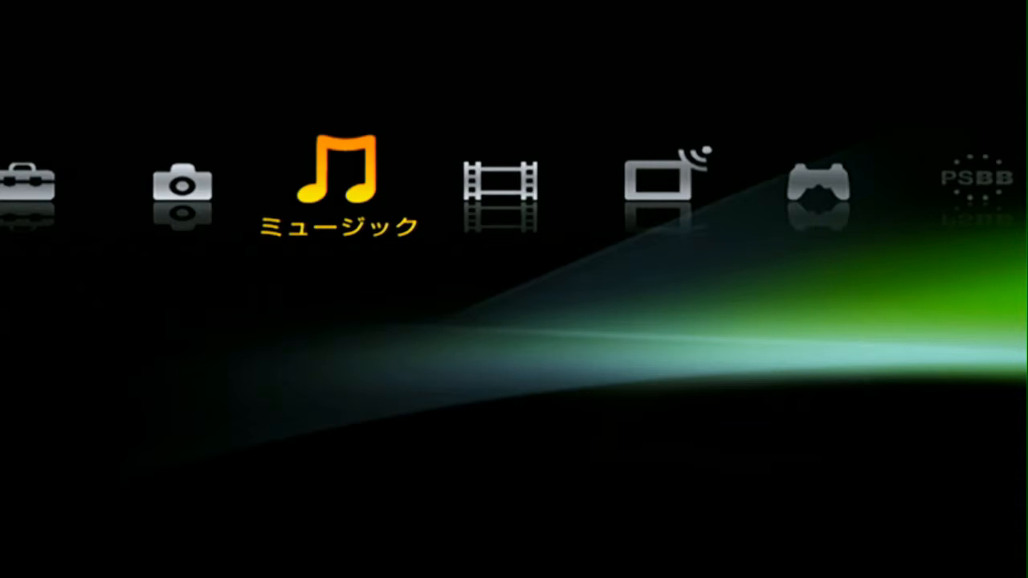
key("Right")
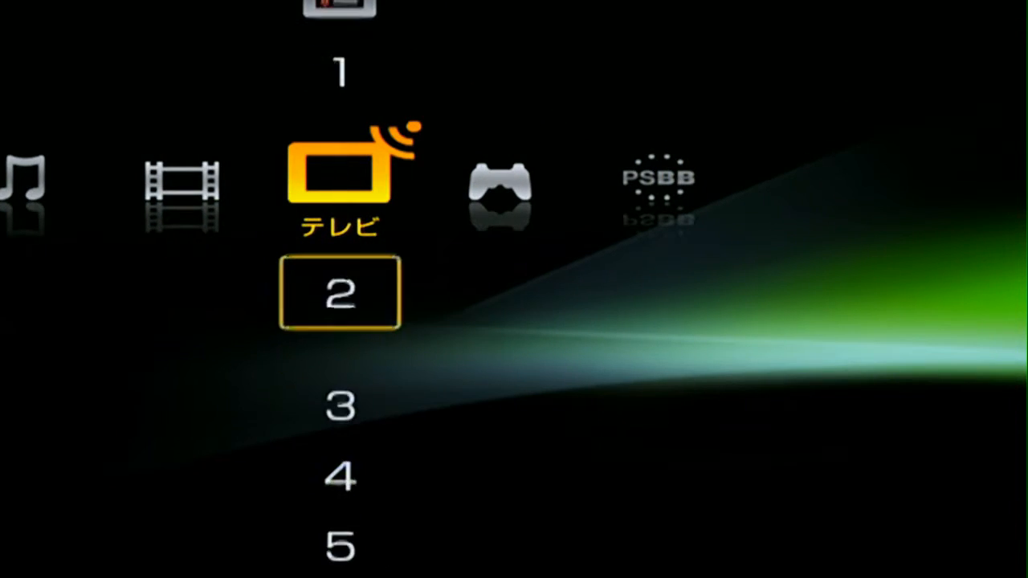
scroll("down", 3)
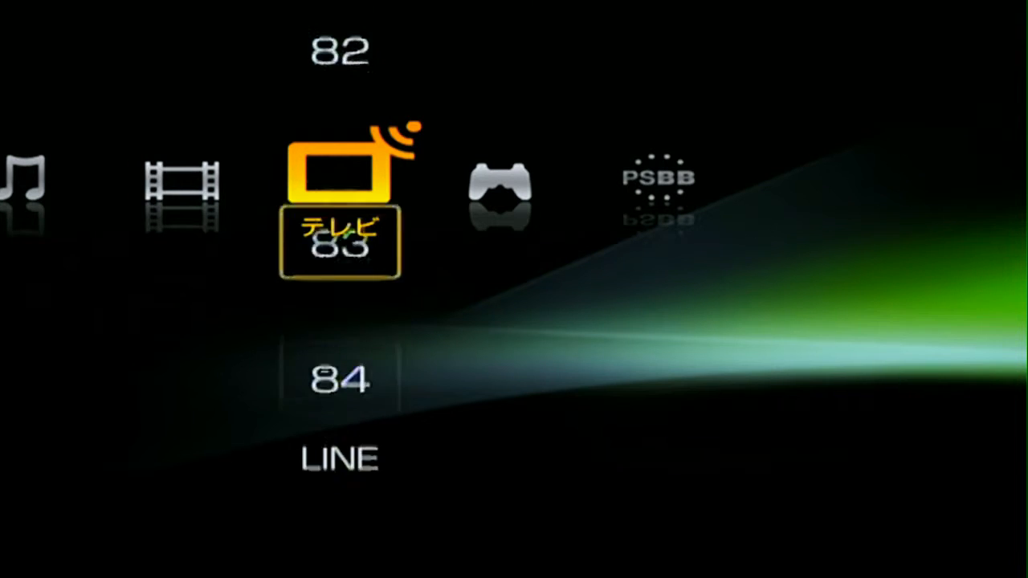
key("Right")
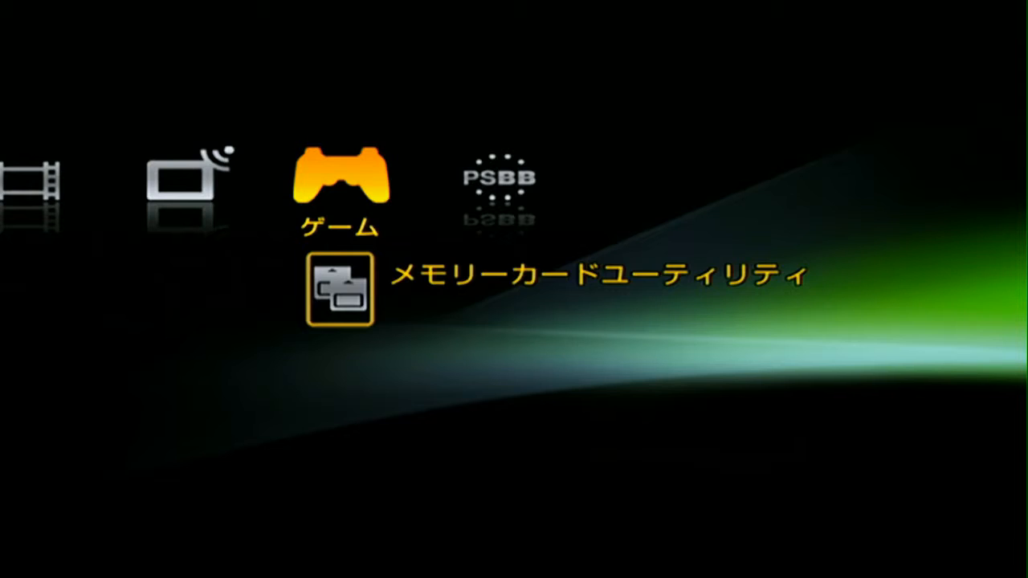
Step: Scroll the PlayStation BB channel list and land on the Video recorded-programs list
key("Right")
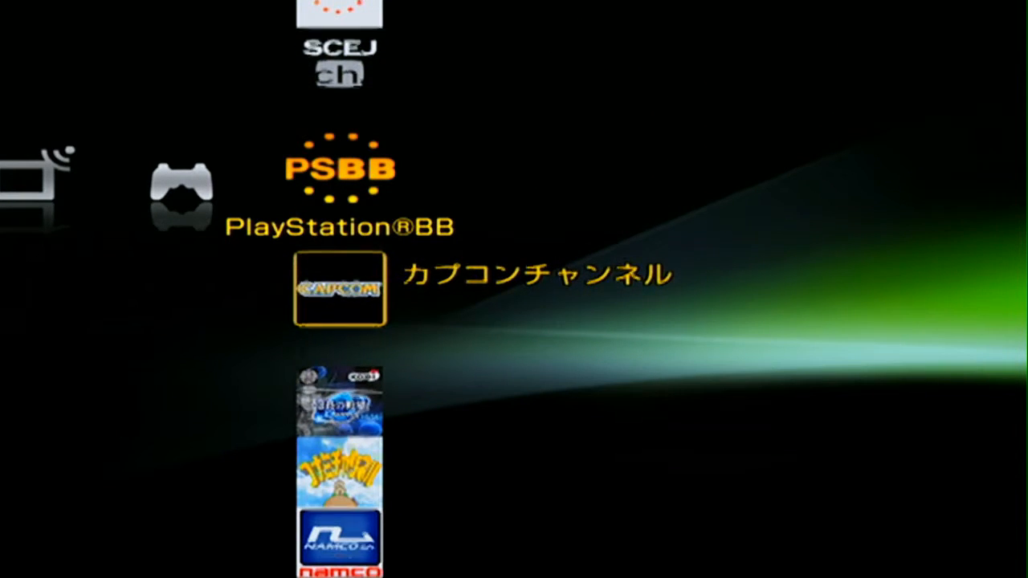
scroll("down", 3)
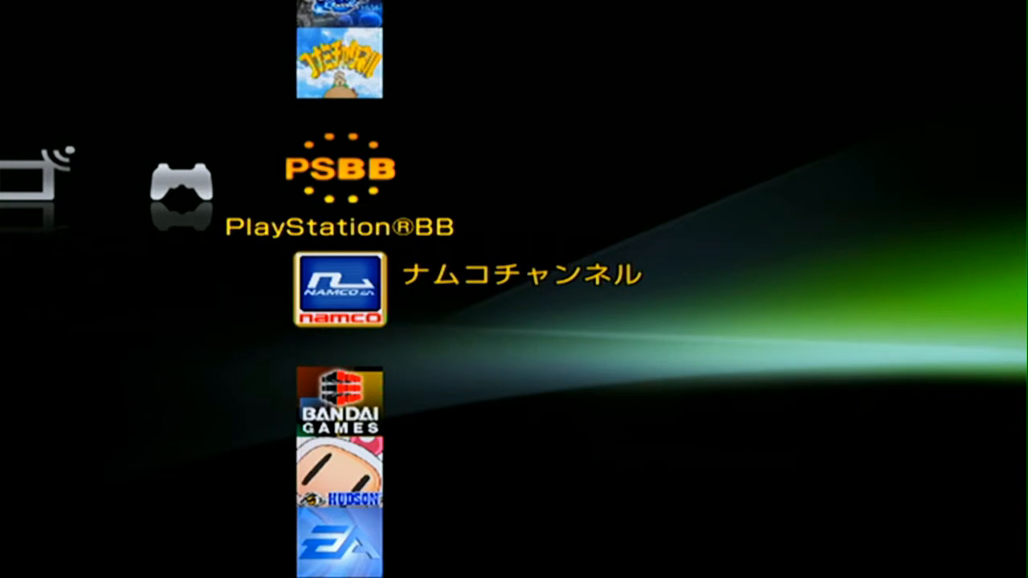
scroll("down", 3)
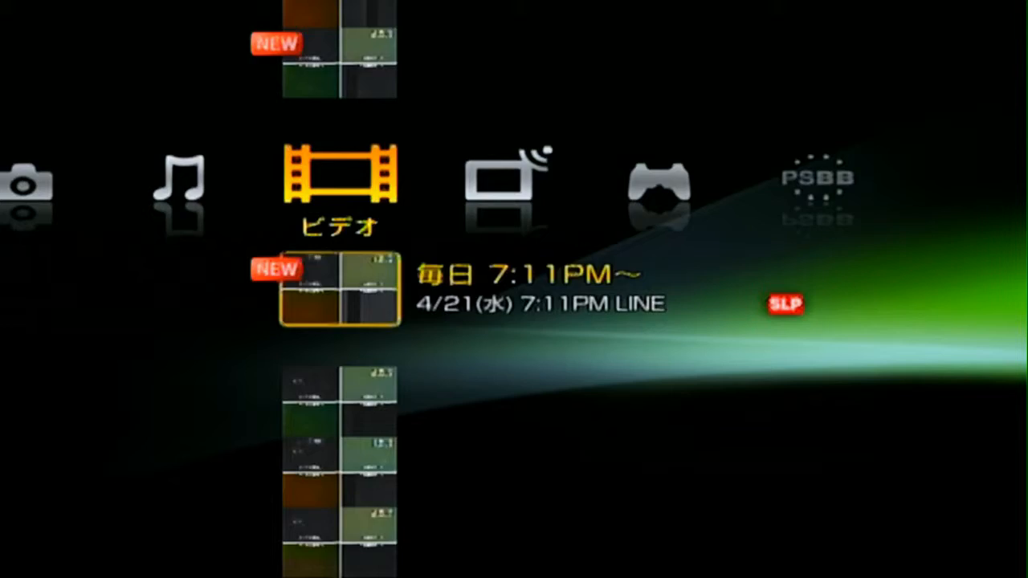
Step: Browse the Settings items down to network update, then highlight Music
key("Left")
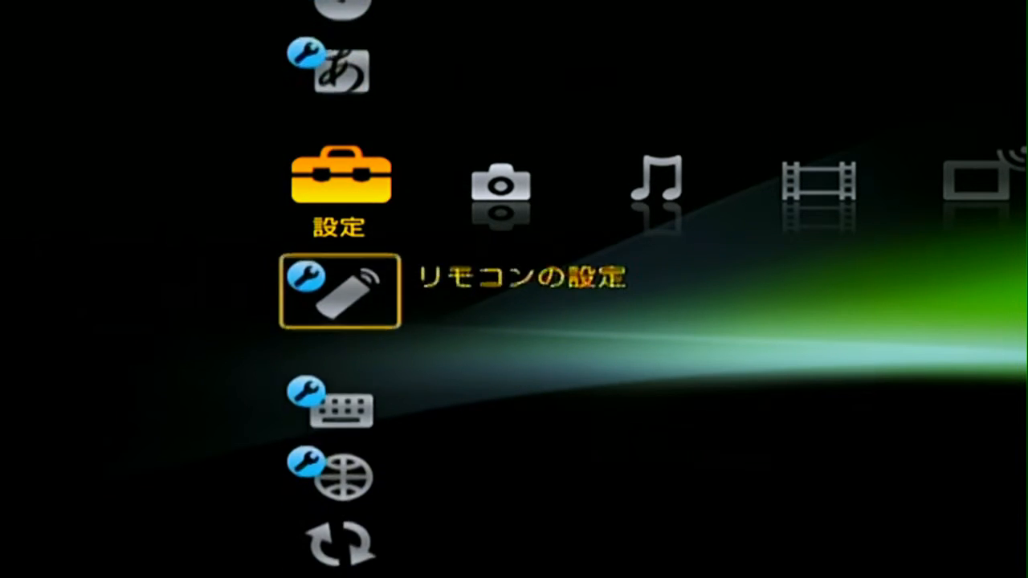
key("Down")
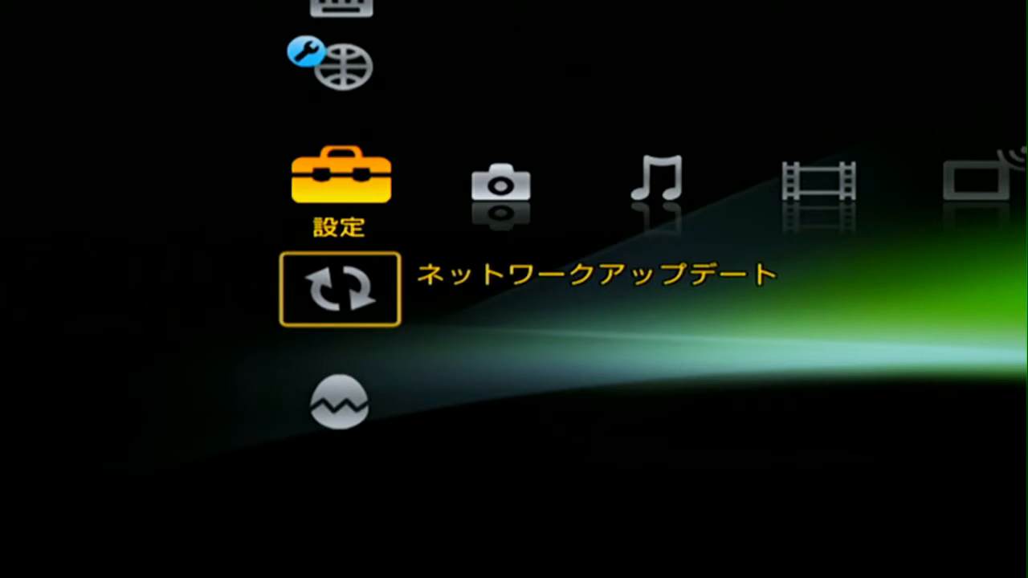
key("Right")
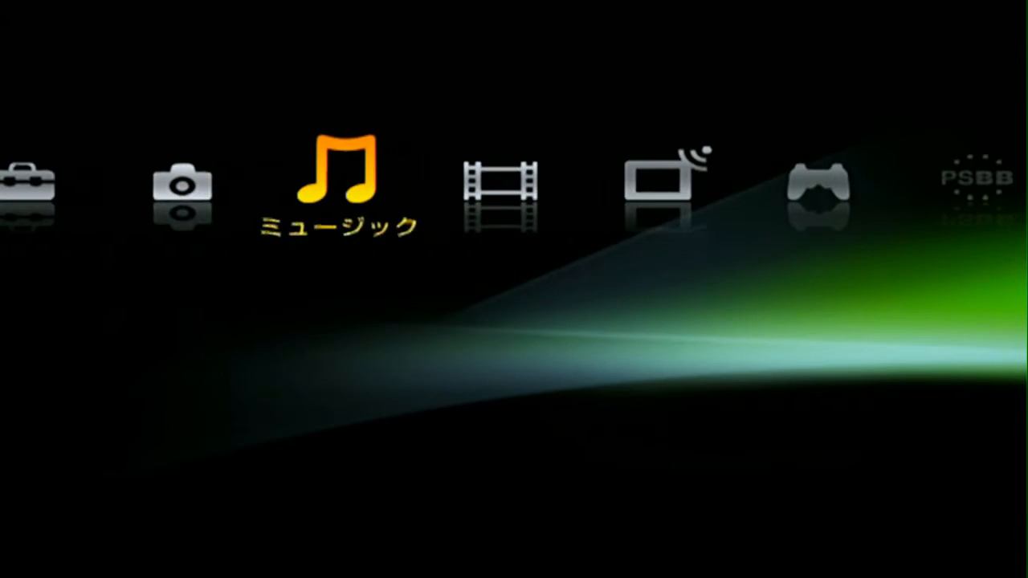
Step: Move right past Video and TV to the Game category's Memory Card Utility entry
key("Right")
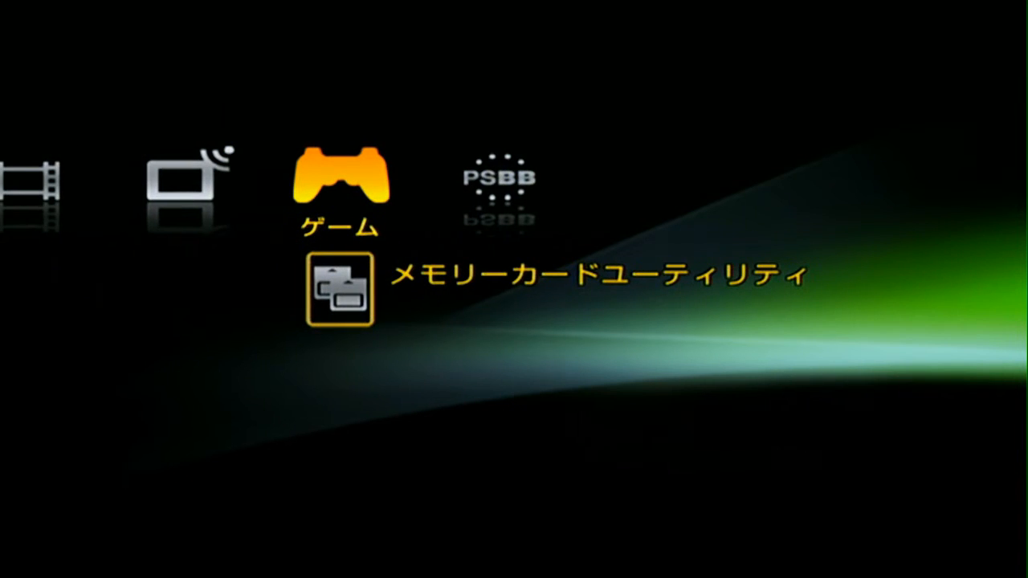
Step: List the PS2 memory card's saves in Memory Card Utility, including Turok Save1 and Les Sims 2
key("Left")
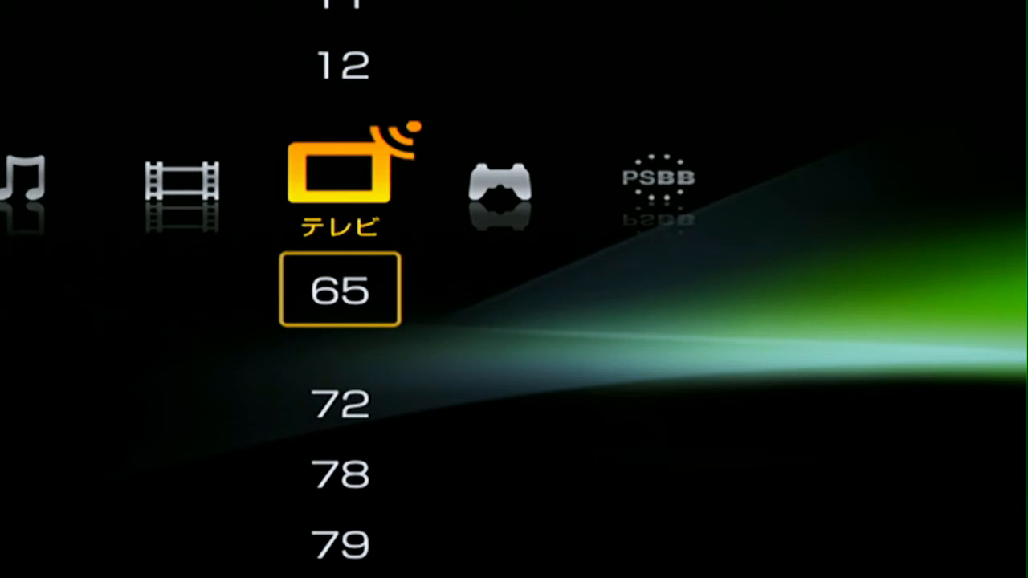
key("Right")
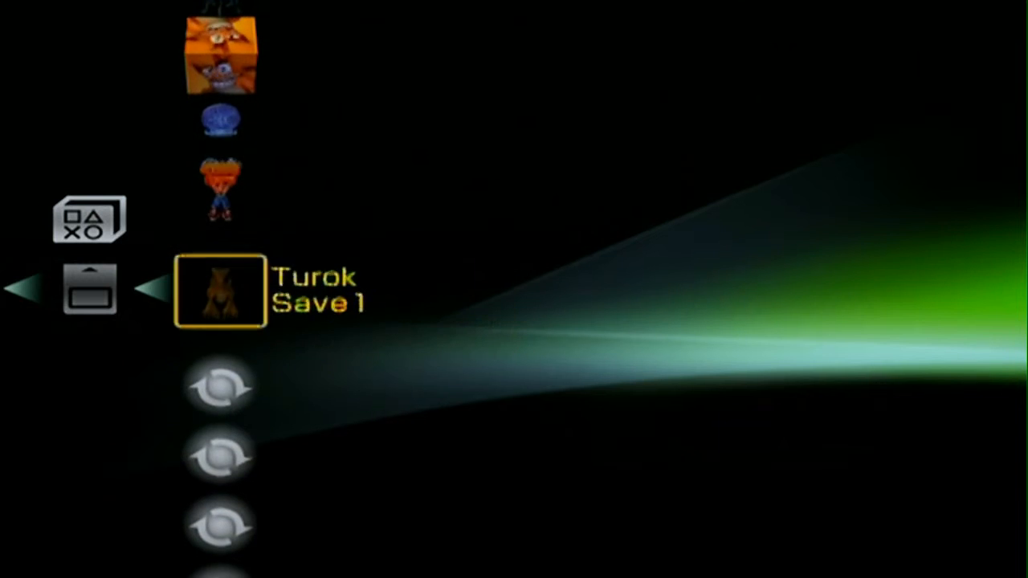
scroll("down", 3)
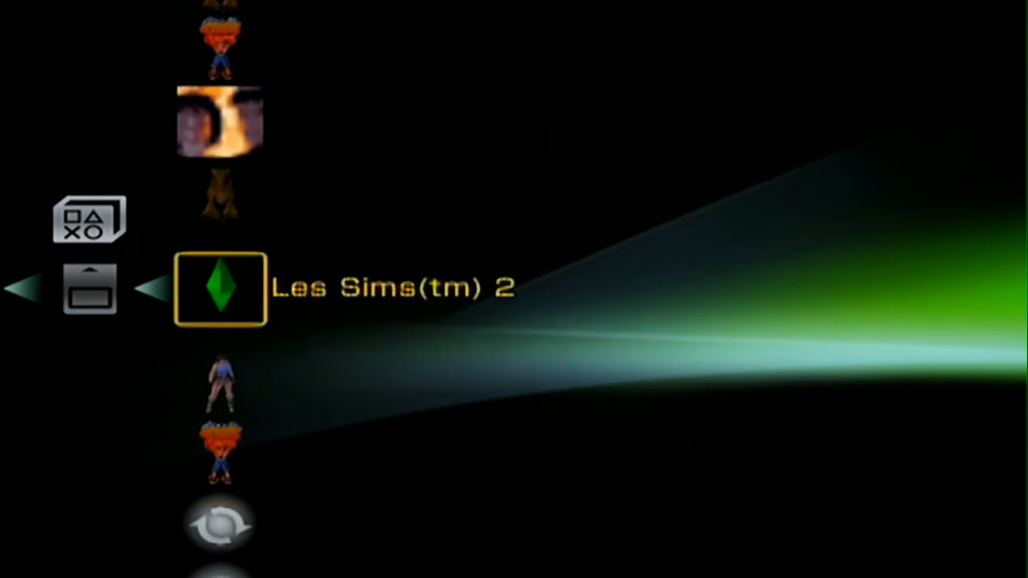